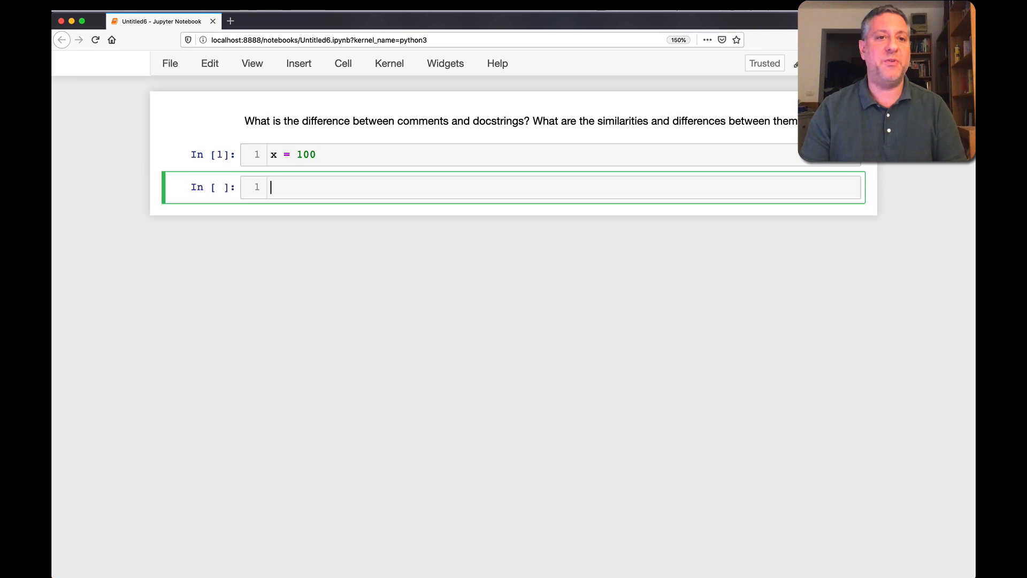
# - Define hello(name) returning f'Hello, {name}!' and run the cell
pyautogui.write('def hello(name)')
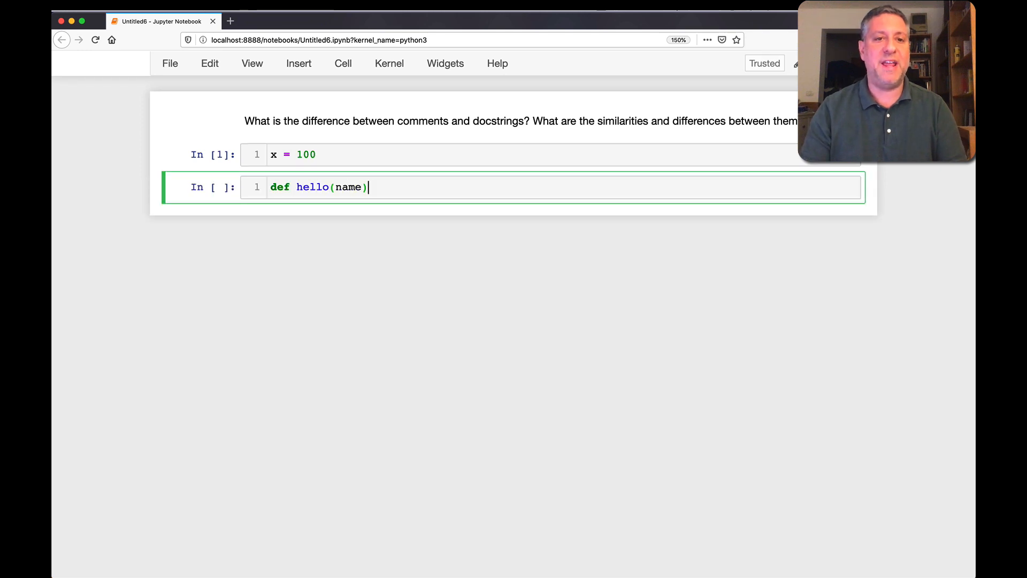
pyautogui.write(':')
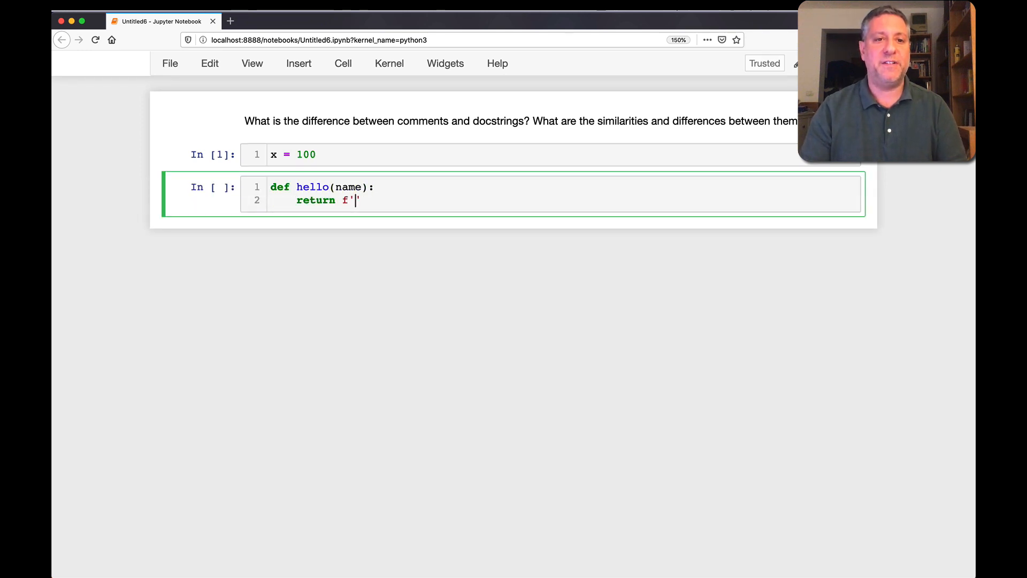
pyautogui.write('Hello, {name}!')
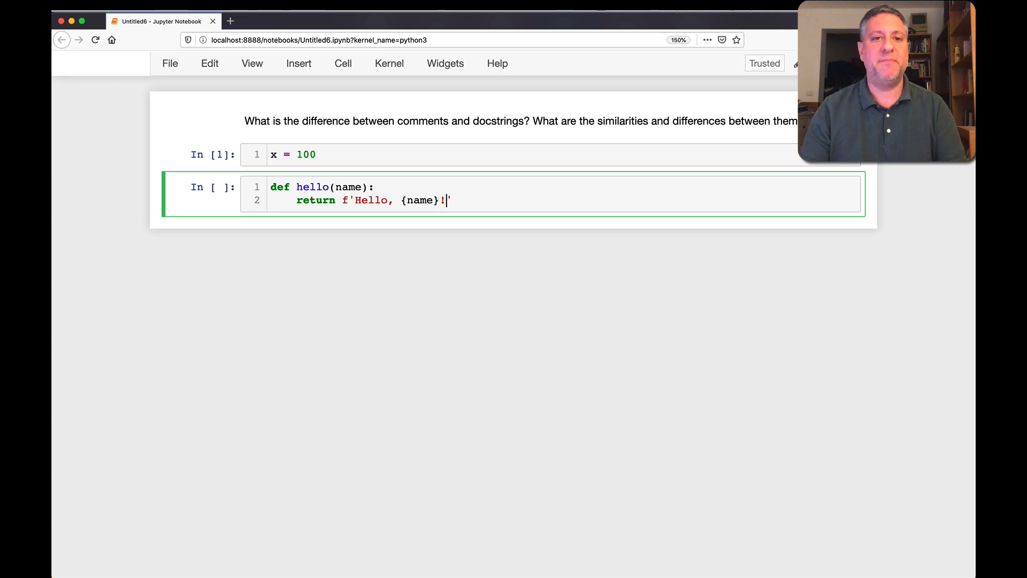
pyautogui.press('Shift+Enter')
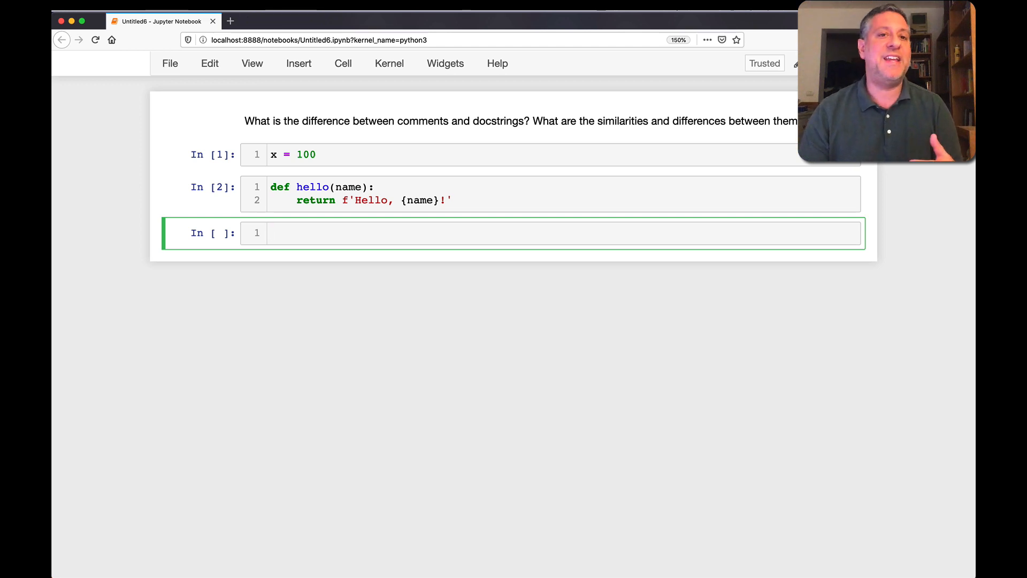
# - Call hello('world') in a new cell to get 'Hello, world!'
pyautogui.write('helo')
pyautogui.click(551, 194)
pyautogui.write('# This is')
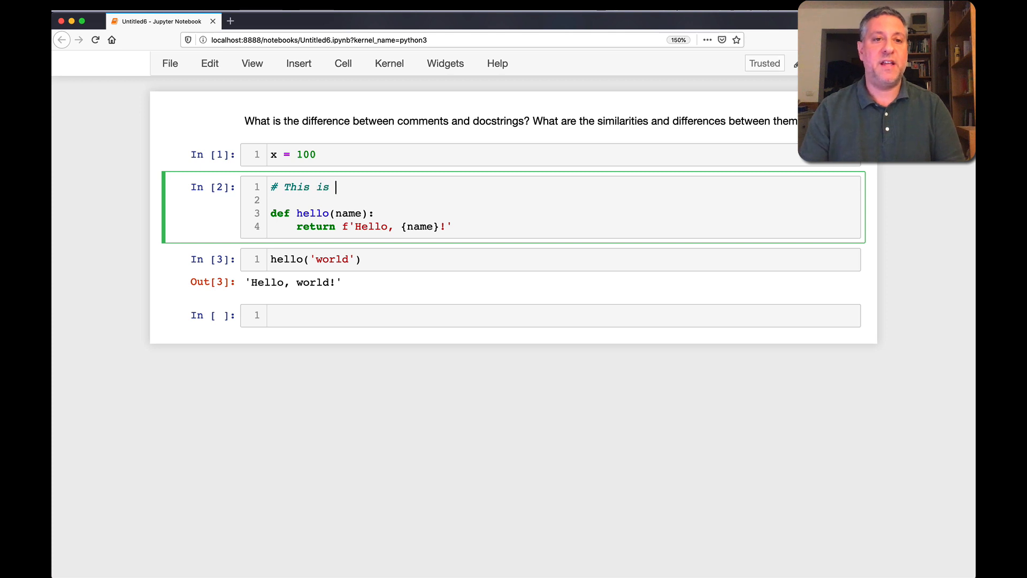
# - Finish the '# This is a friendly function' comment, then delete that comment line
pyautogui.write('a friendly function')
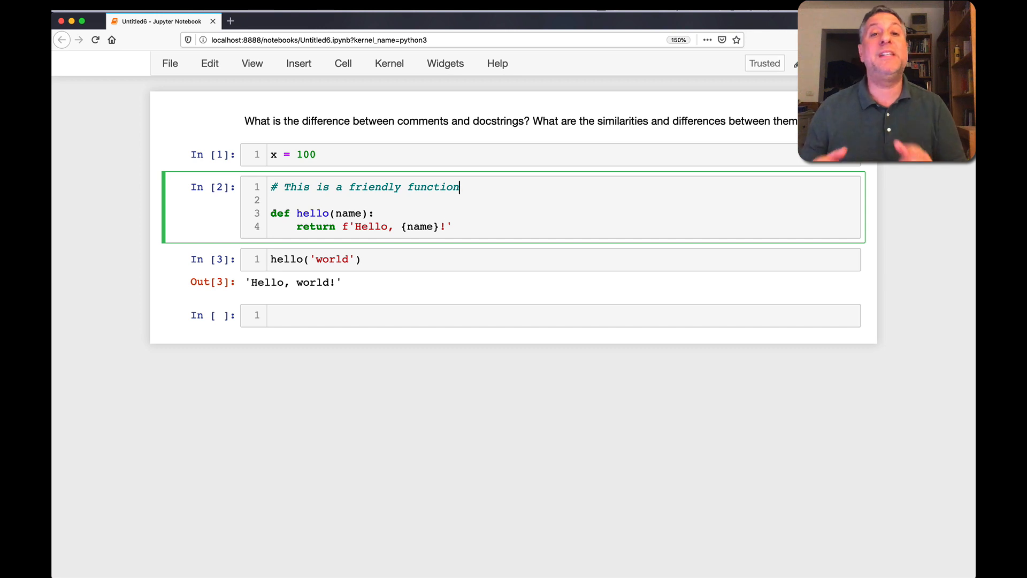
pyautogui.press('Ctrl+s')
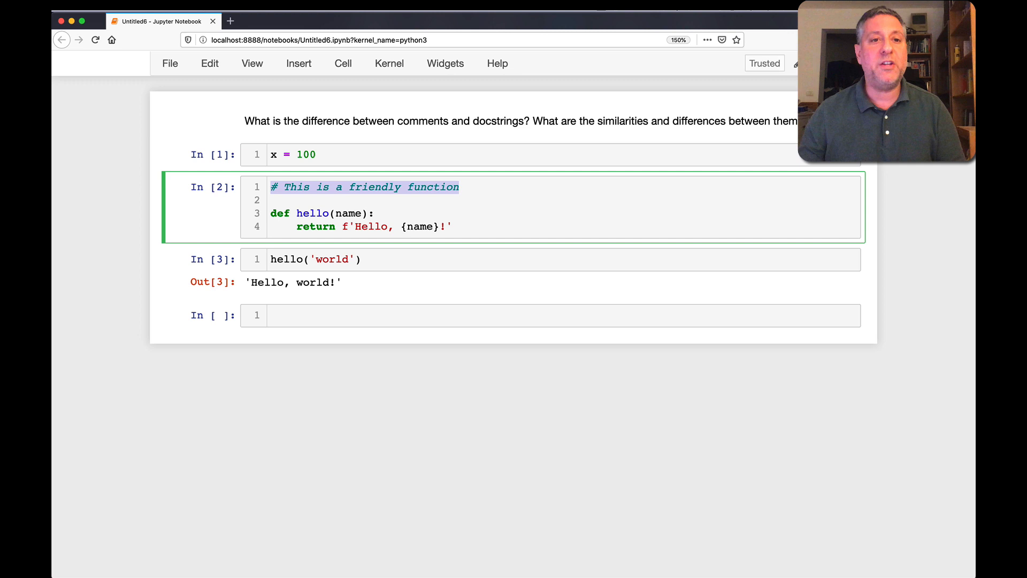
pyautogui.press('Delete')
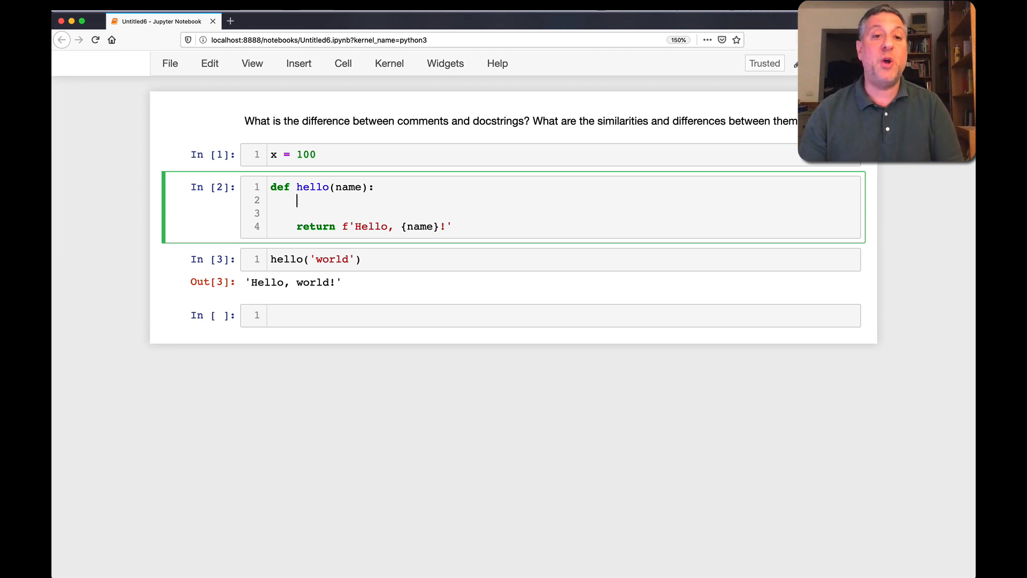
# - Add the body comment '# Return a string instead of printing it for greater flexibility'
pyautogui.write('# Return a')
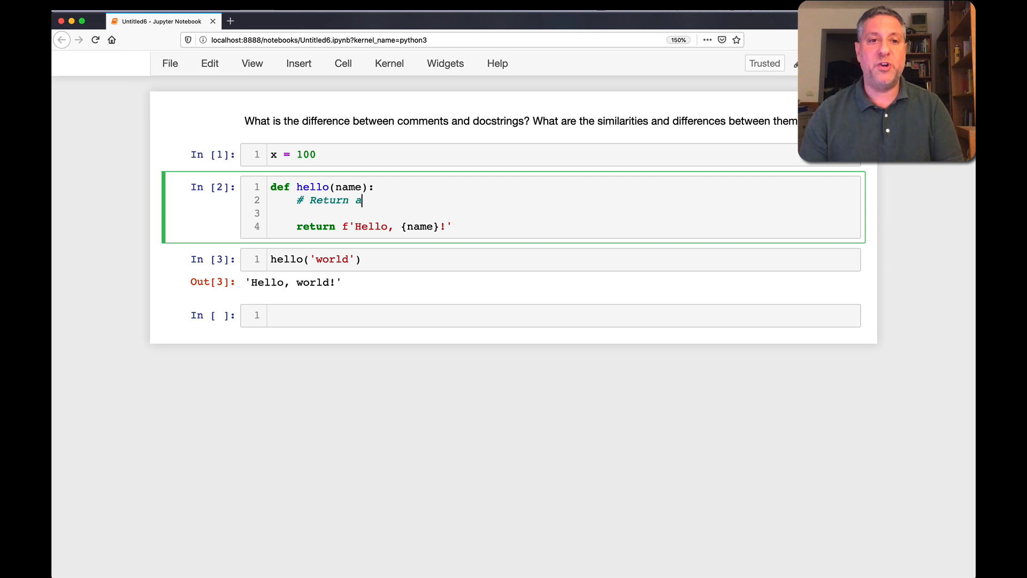
pyautogui.write("string with the user's n")
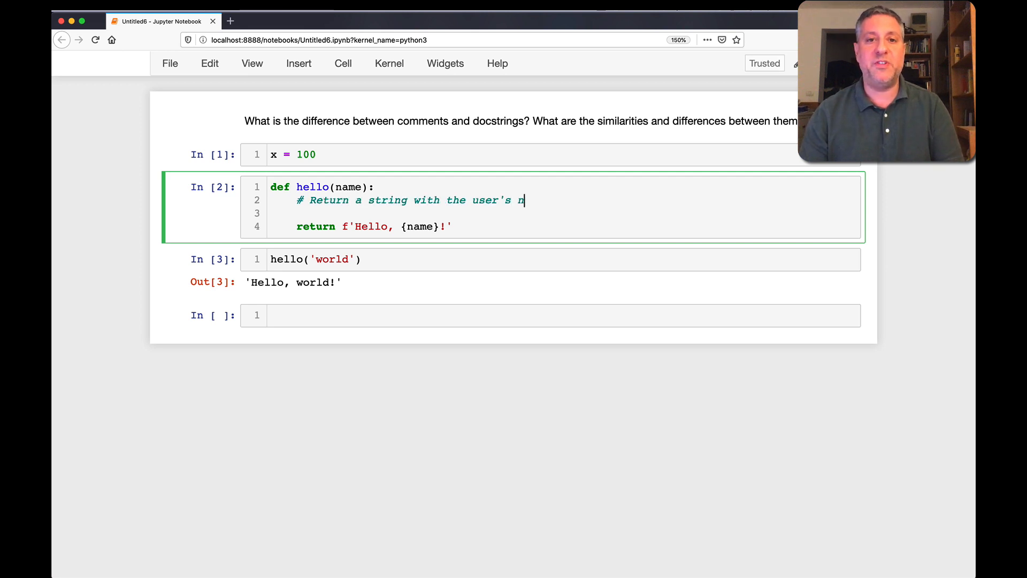
pyautogui.write('ame')
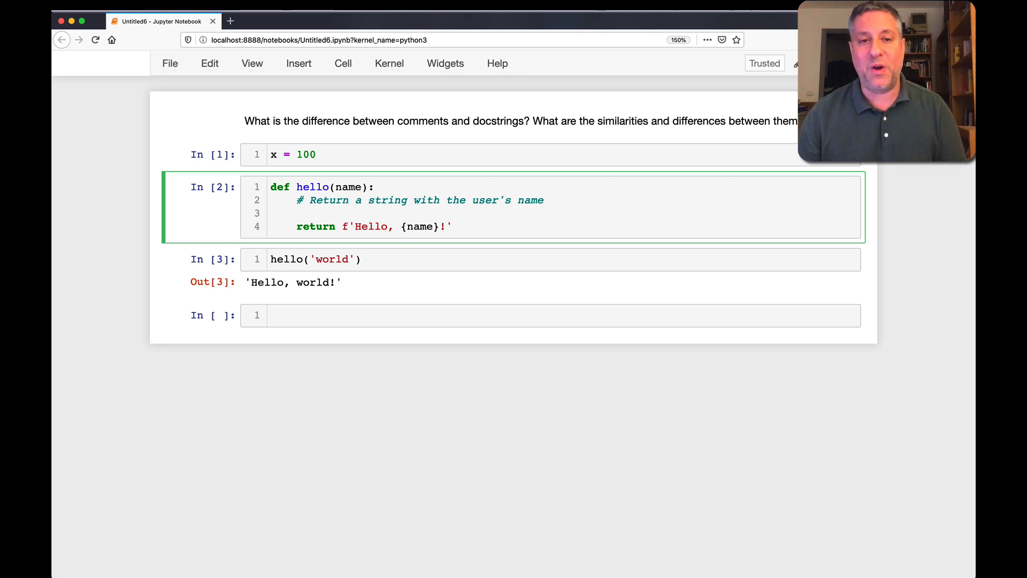
pyautogui.click(543, 200)
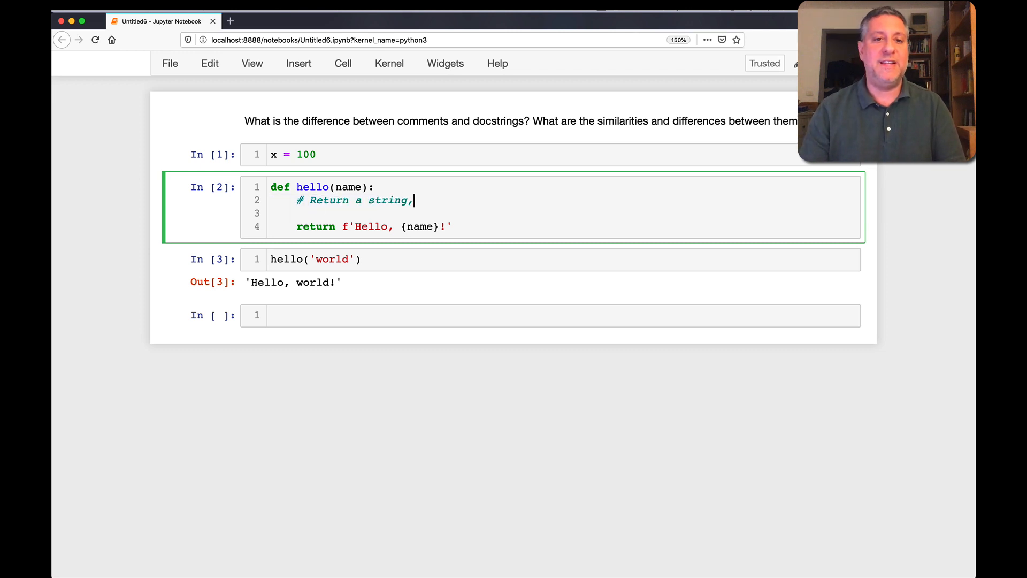
pyautogui.write('instead of printing it for greater flexibil')
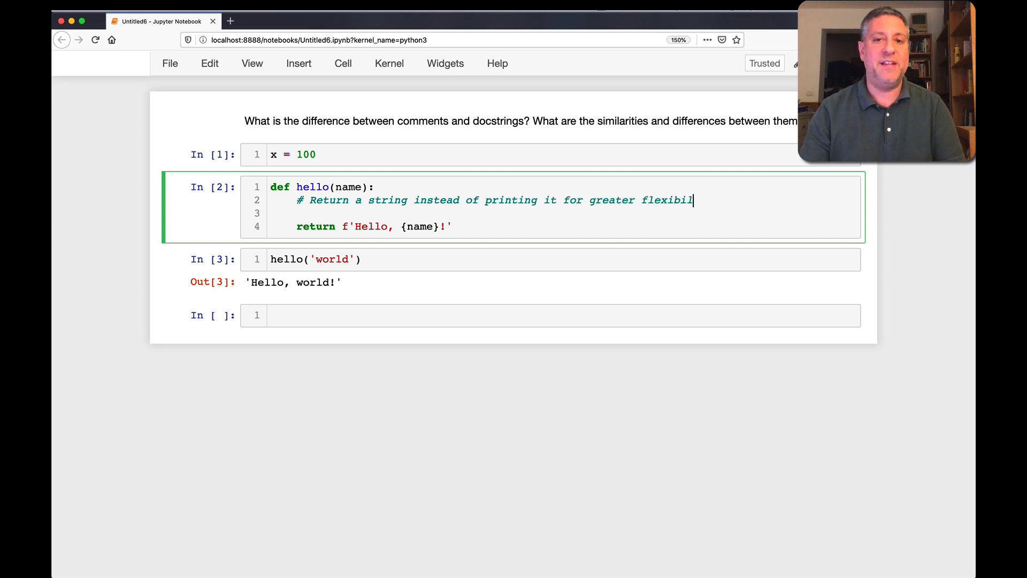
pyautogui.write('ity')
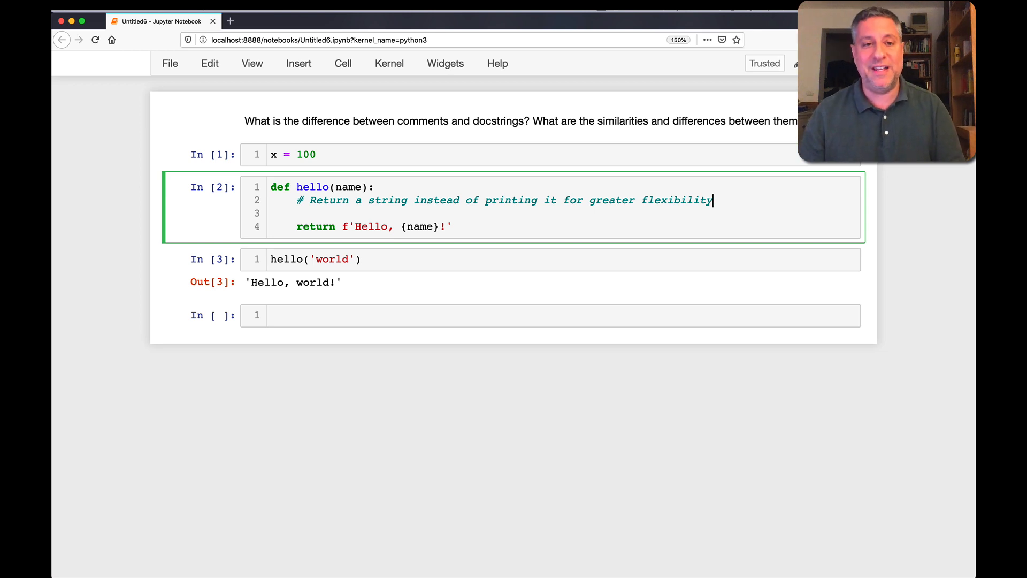
pyautogui.press('Enter')
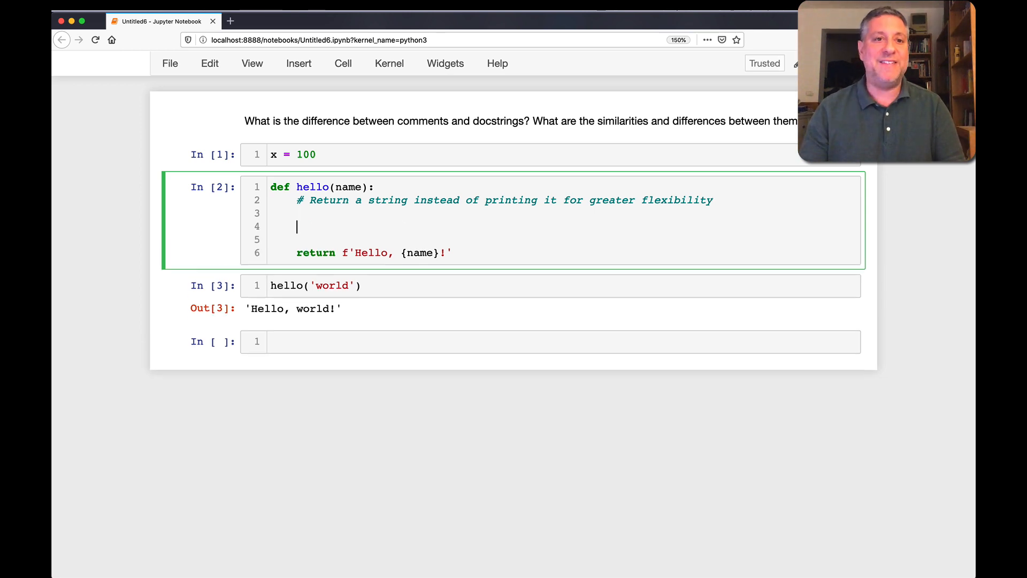
# - Add a joke comment 'Don't touch this unless you know what... here be dragons'
pyautogui.write('#')
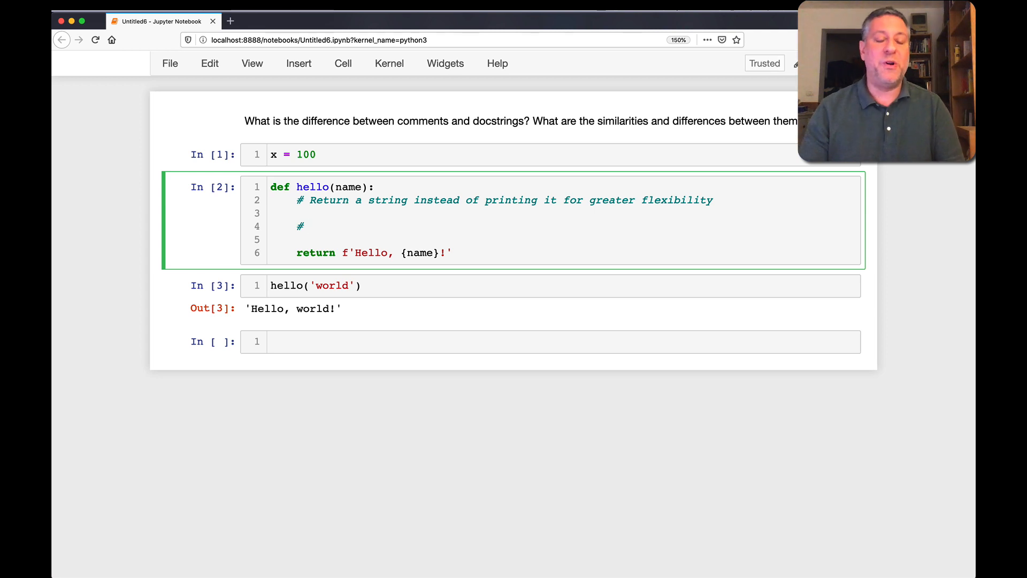
pyautogui.write("Don't touch")
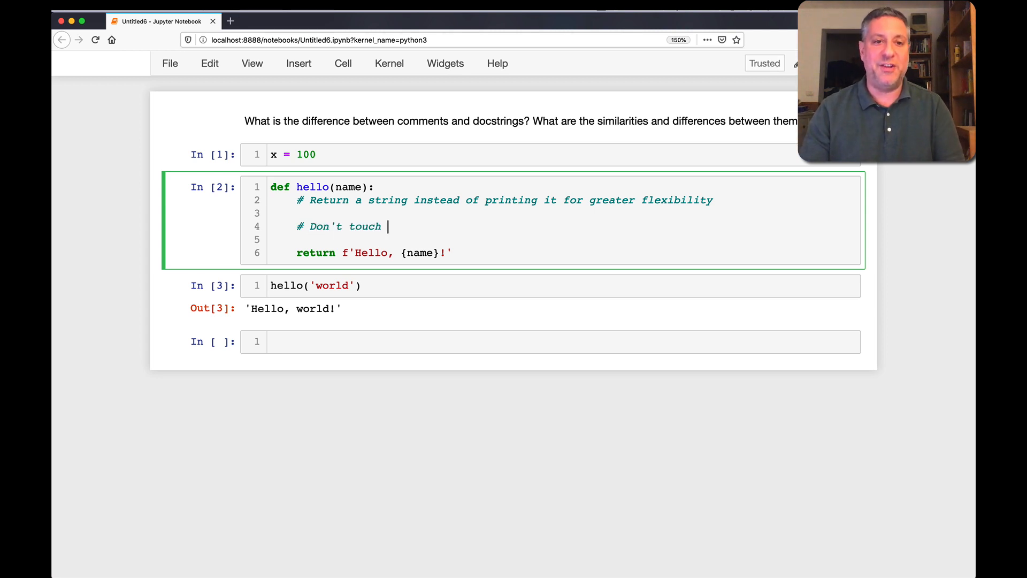
pyautogui.write("this unless you know what you're doing")
pyautogui.write('# D')
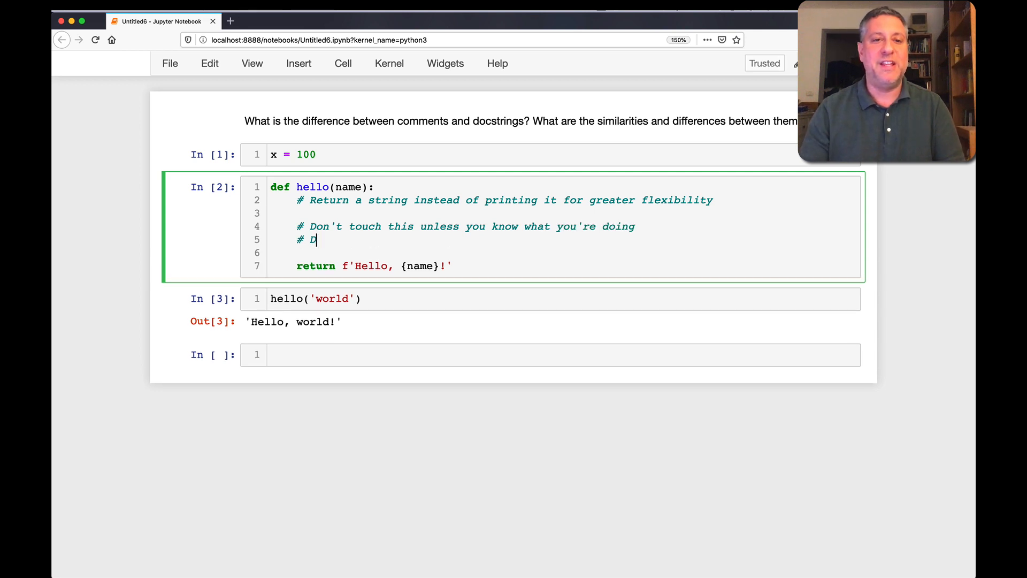
pyautogui.write('ere be dragons')
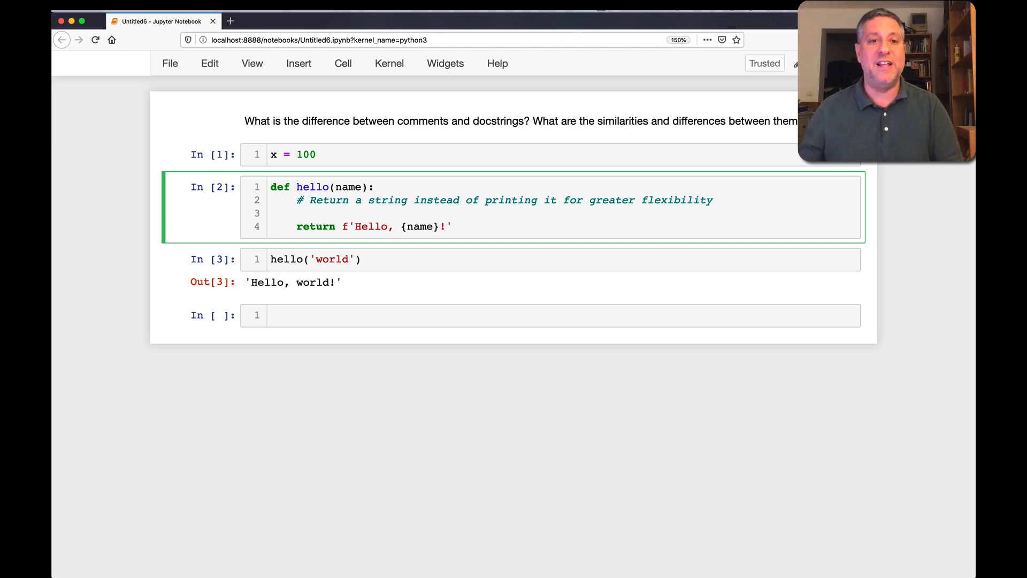
# - Write placeholder '# comment' lines, then define a plain comment-free hello(name) and run it
pyautogui.write('# cdo')
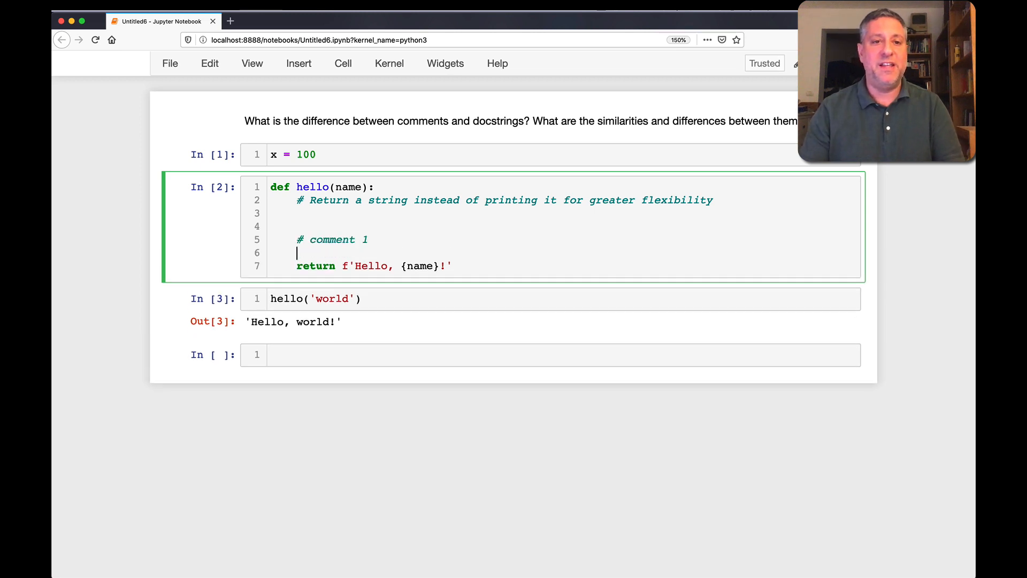
pyautogui.write('# comment 2')
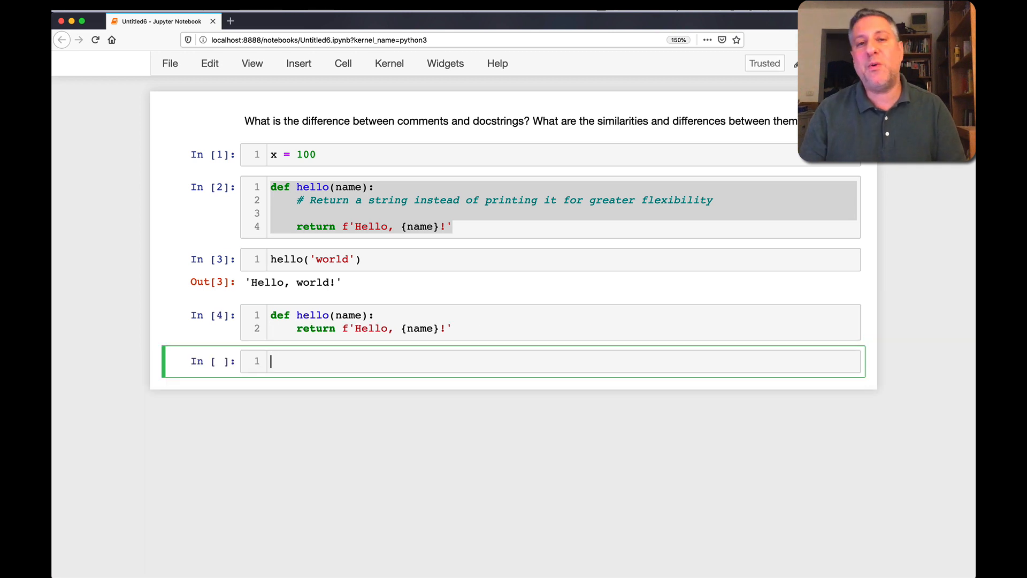
# - Run help(hello) showing only the signature, then start a new hello with a blank body line
pyautogui.write('help(hello')
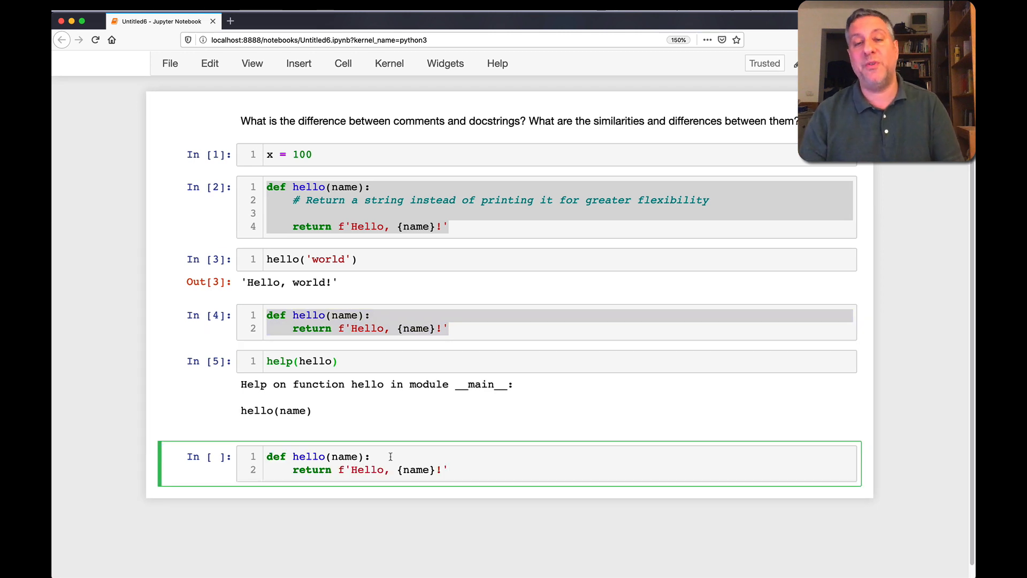
pyautogui.press('Enter')
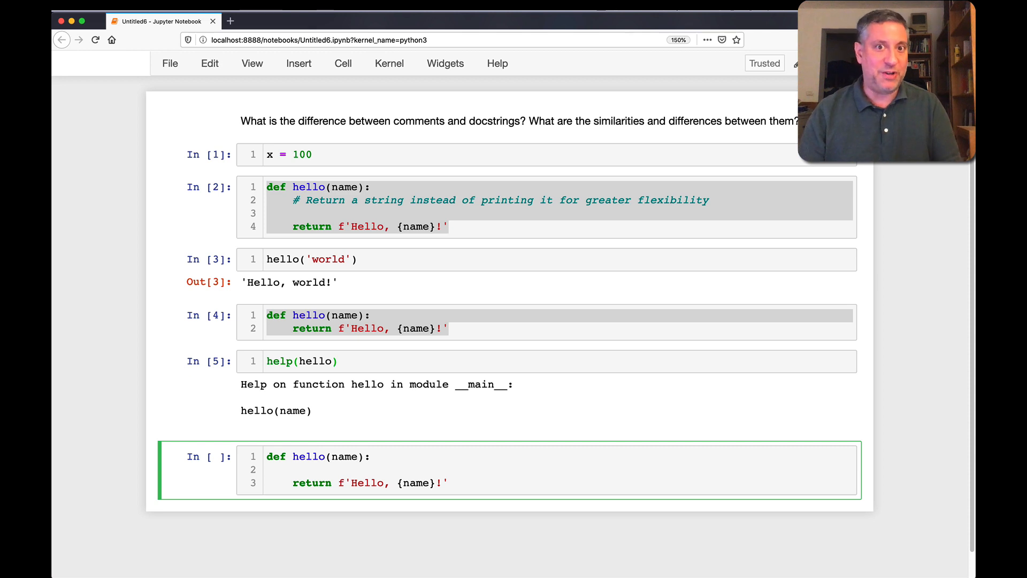
# - Add a triple-quoted docstring reading 'Returns a string with a friendly greeting.'
pyautogui.write('""""""')
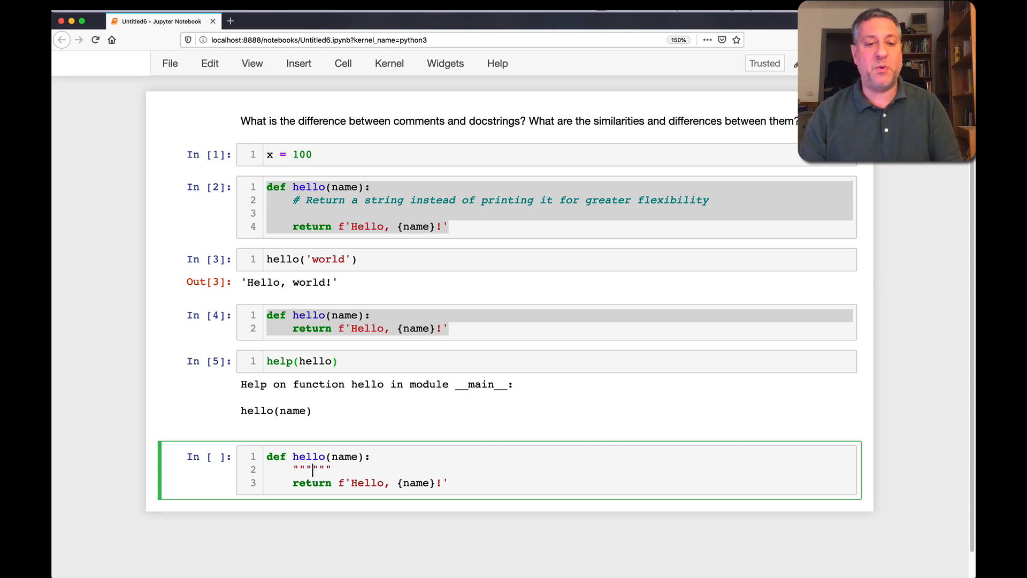
pyautogui.press('Enter')
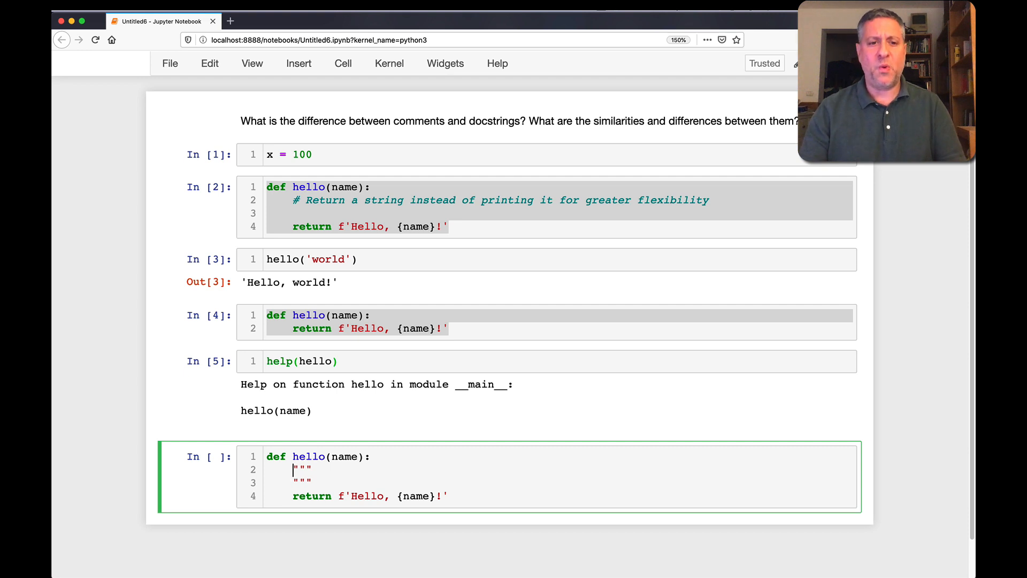
pyautogui.write('Returns')
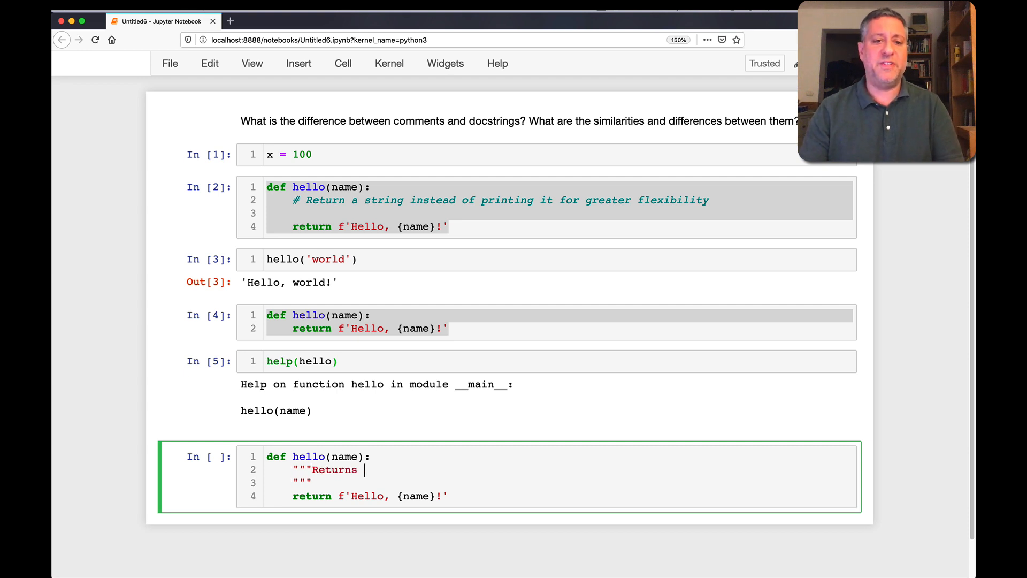
pyautogui.write('a string with a friendly greeting.')
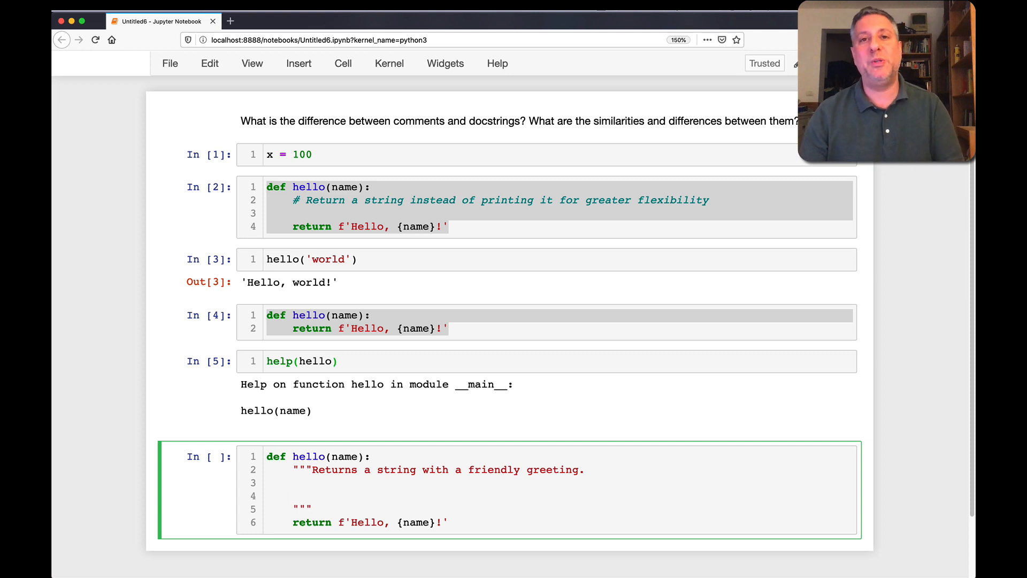
# - Add 'Expects: A string', 'Modifies: Nothing', 'Returns: A string with a greeting' and run the cell
pyautogui.write('Expect:')
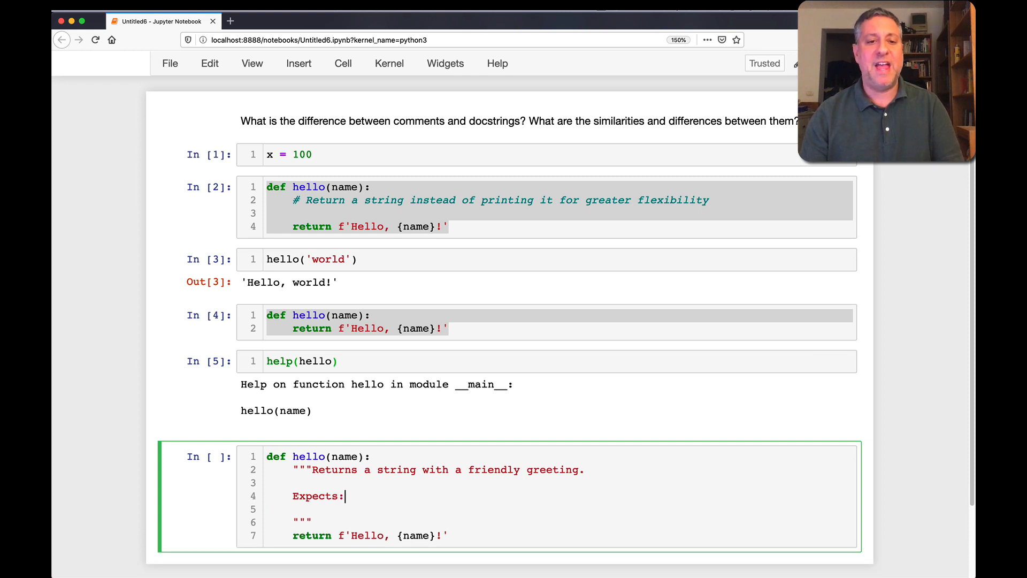
pyautogui.write('Modifies:')
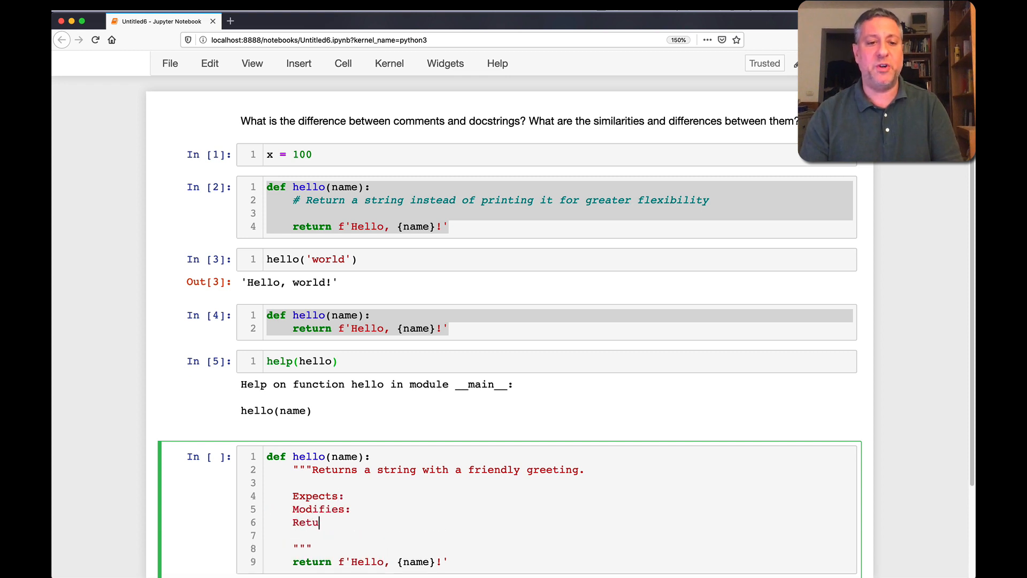
pyautogui.write('rns:')
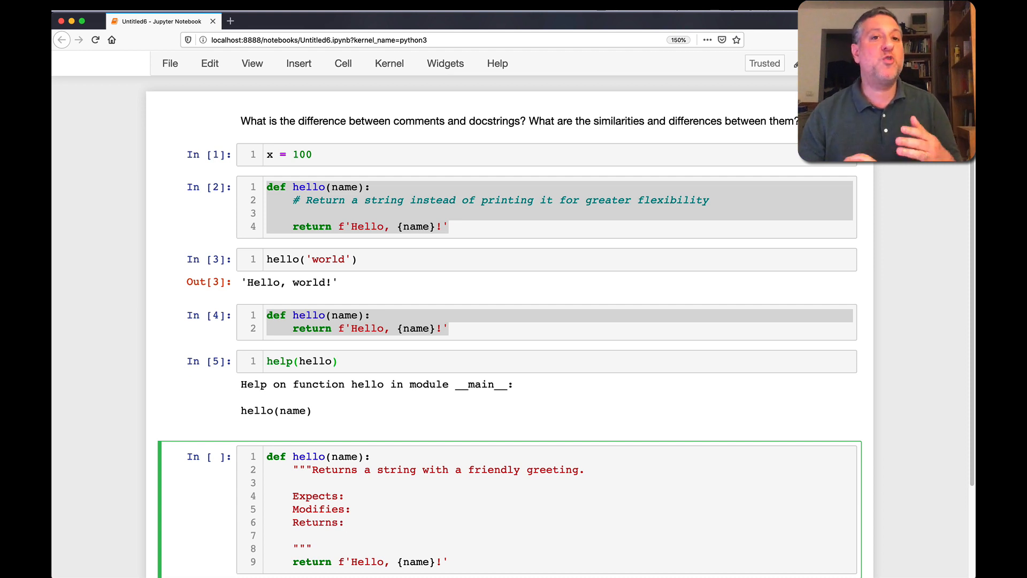
pyautogui.scroll(-3)
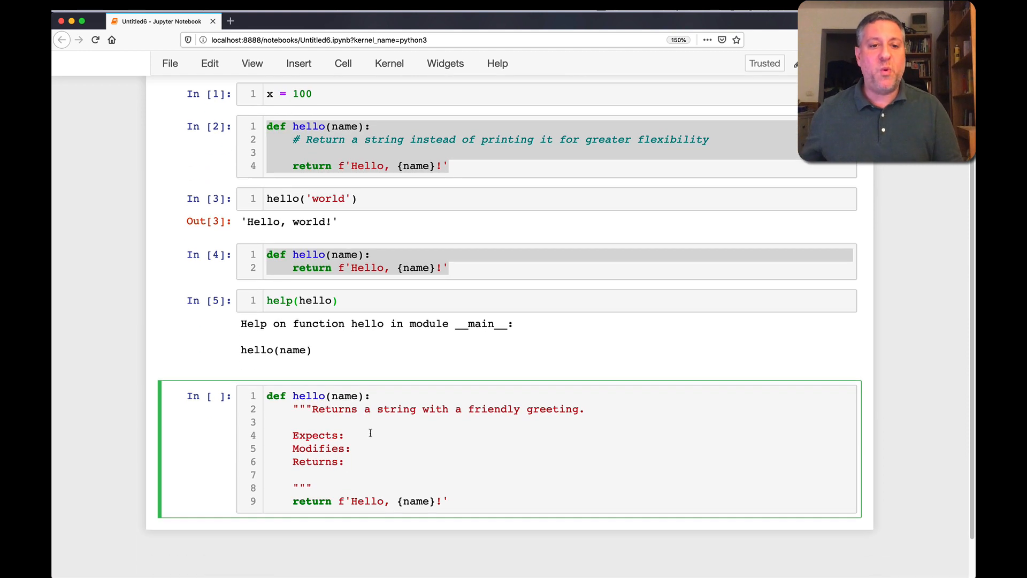
pyautogui.write('A string')
pyautogui.write(' Nothing')
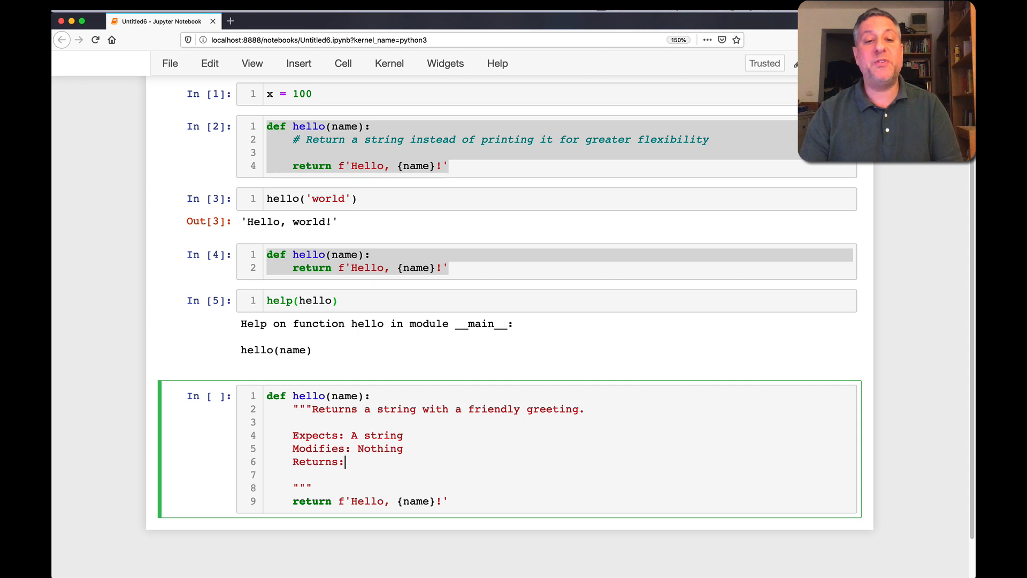
pyautogui.write('A string with')
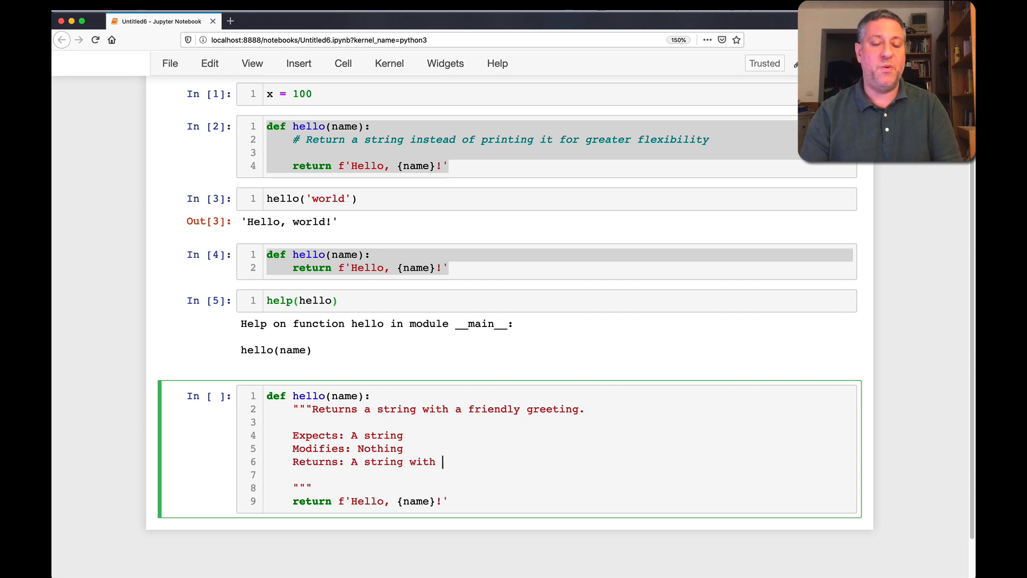
pyautogui.write('a greeting')
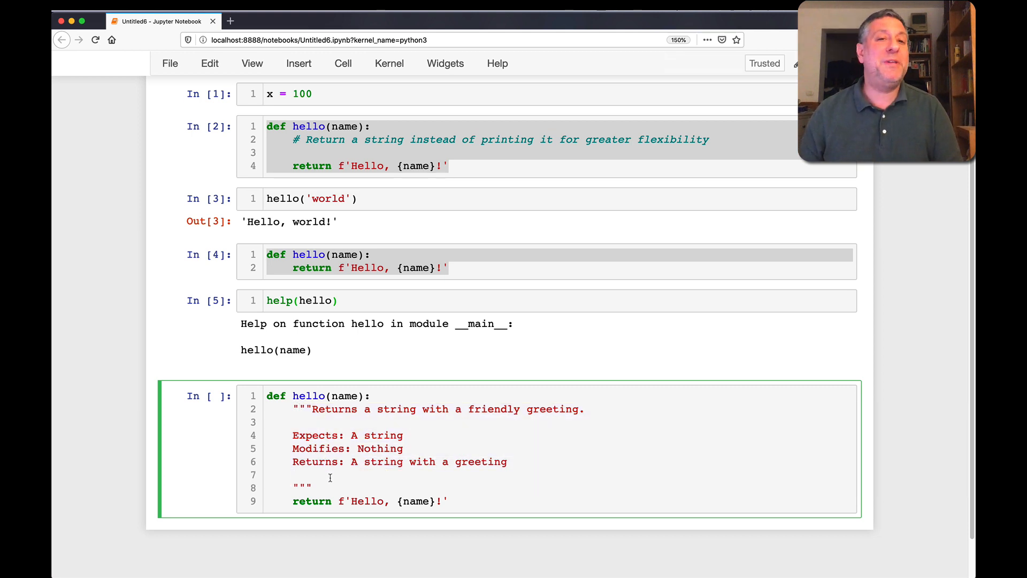
pyautogui.click(295, 475)
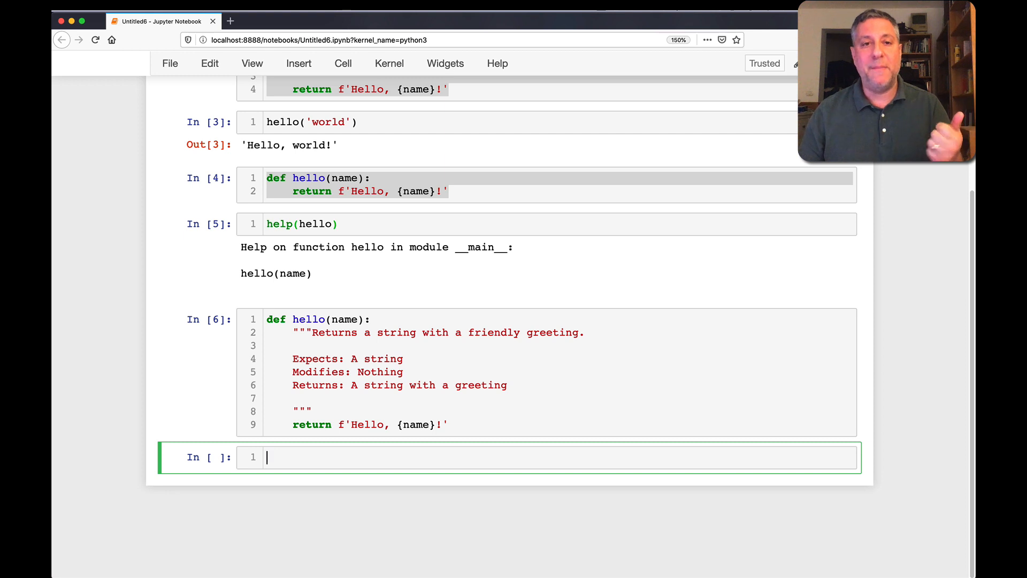
# - Run hello.__doc__, hello('world') and help(hello) to show the docstring, greeting and full help
pyautogui.write('hello.__doc__')
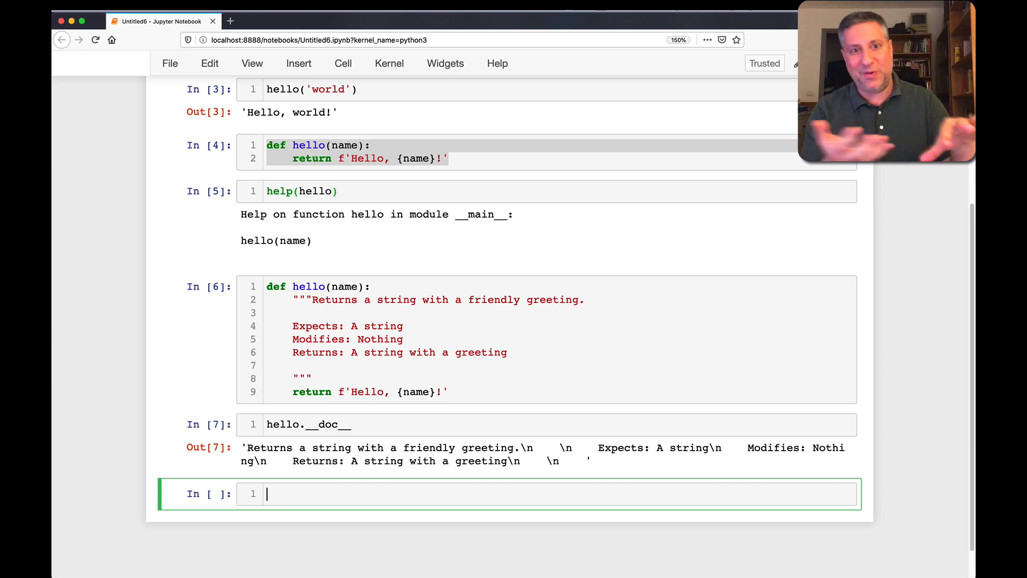
pyautogui.write("hello('world")
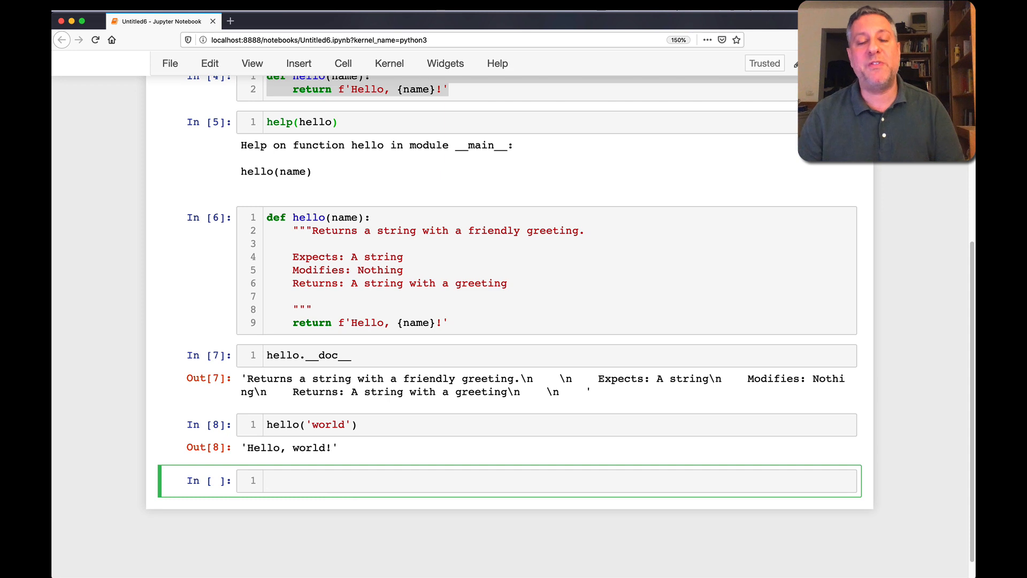
pyautogui.write('help(wo')
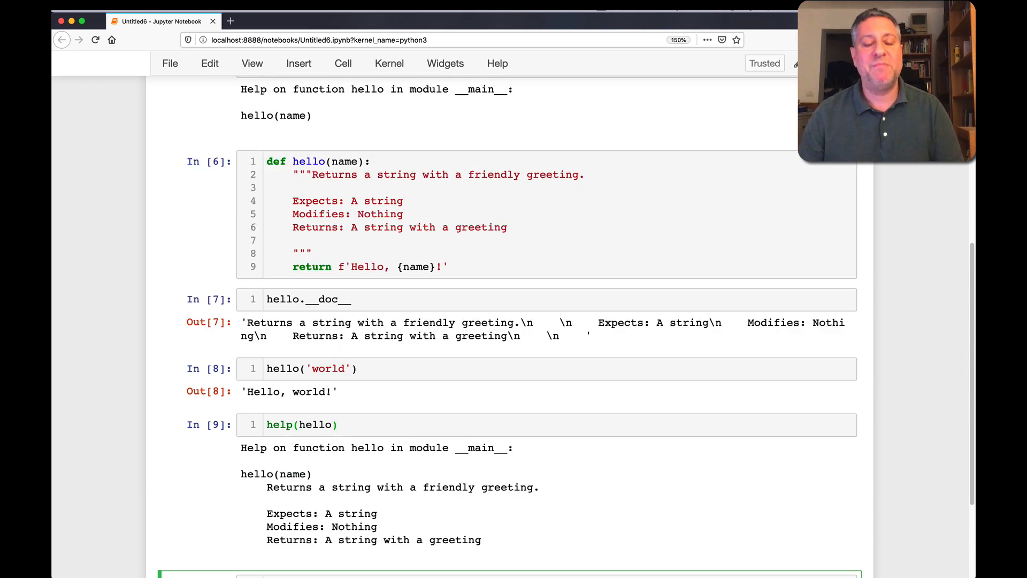
pyautogui.scroll(-3)
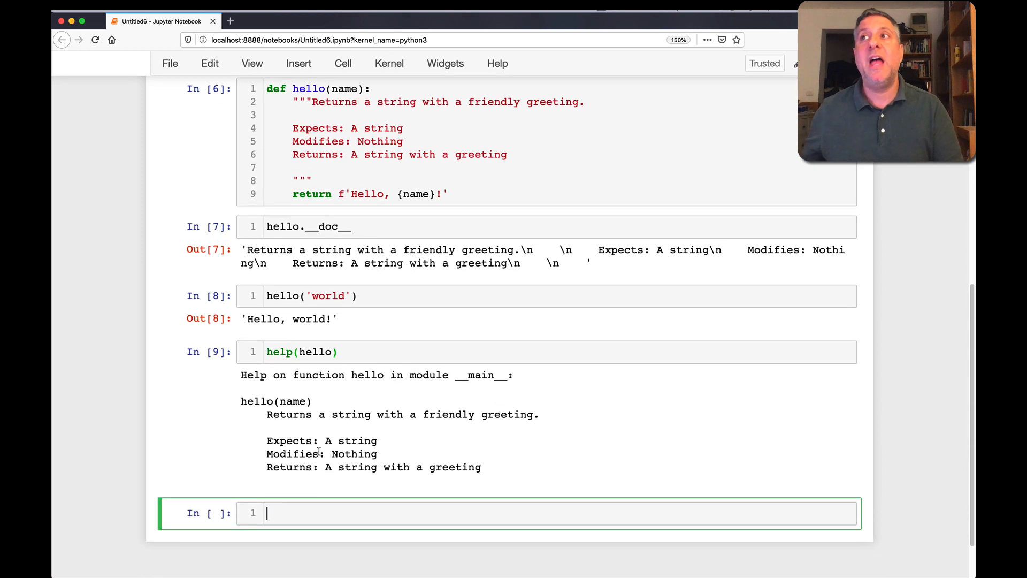